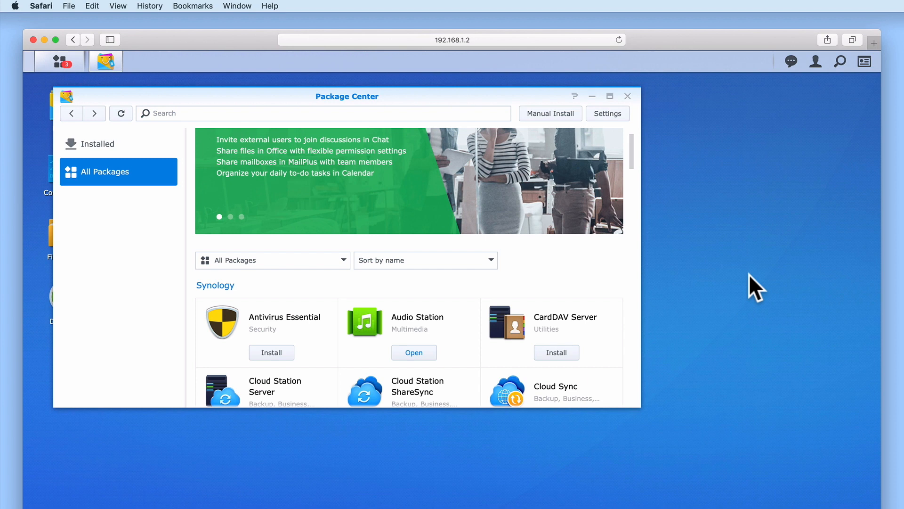
pyautogui.moveTo(337, 401)
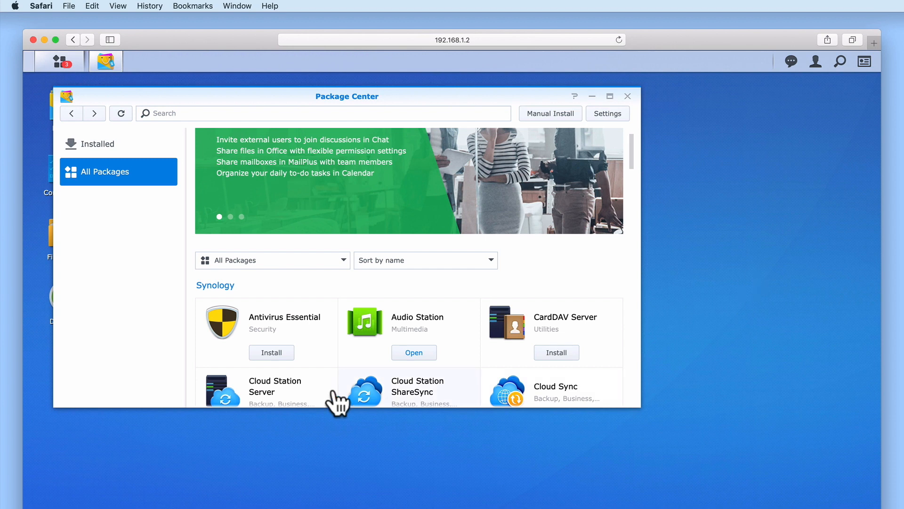
# Step: Install Antivirus Essential, keeping Volume 1 as the destination volume
pyautogui.click(272, 353)
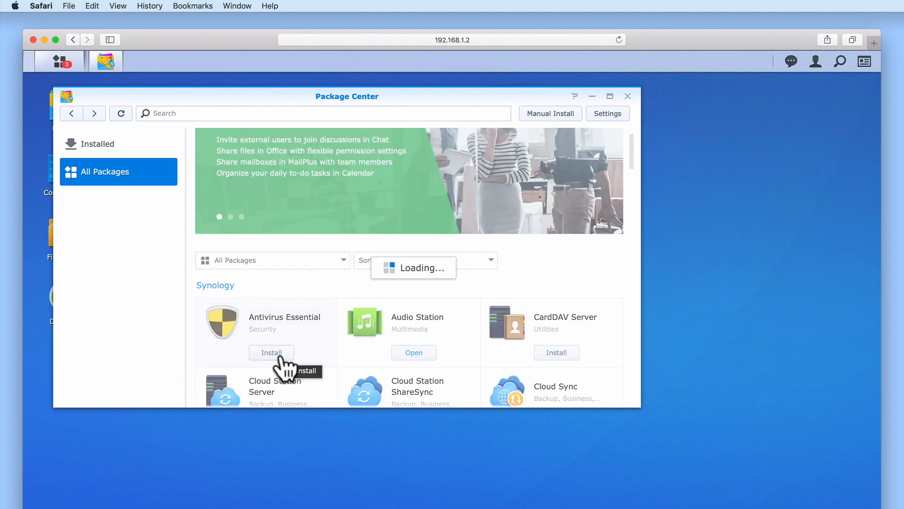
pyautogui.click(271, 352)
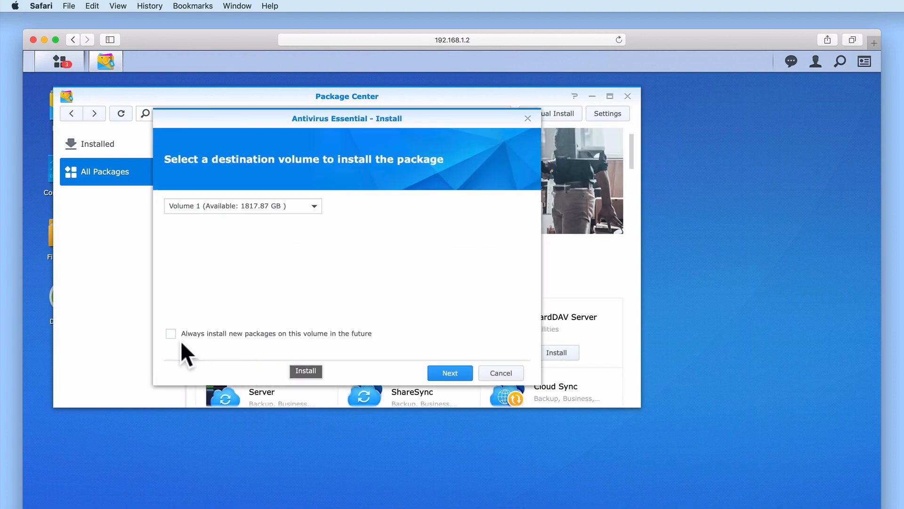
pyautogui.click(170, 333)
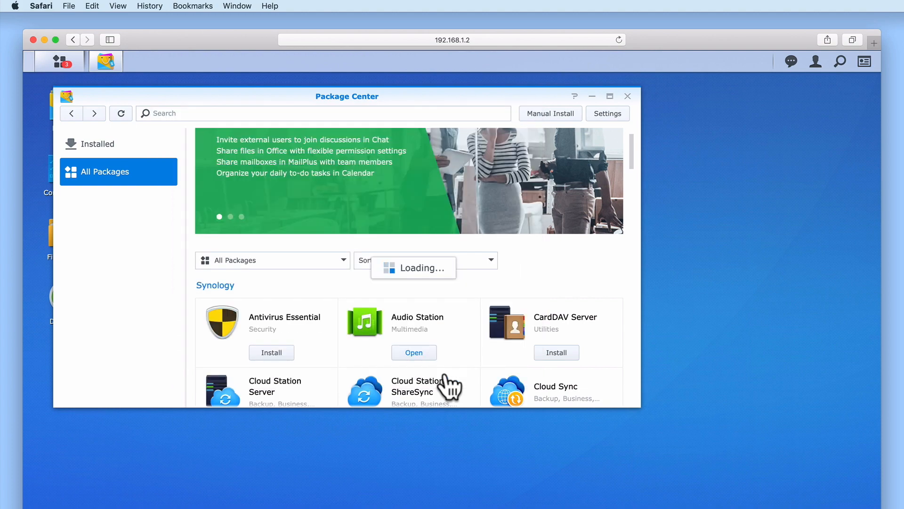
pyautogui.click(271, 353)
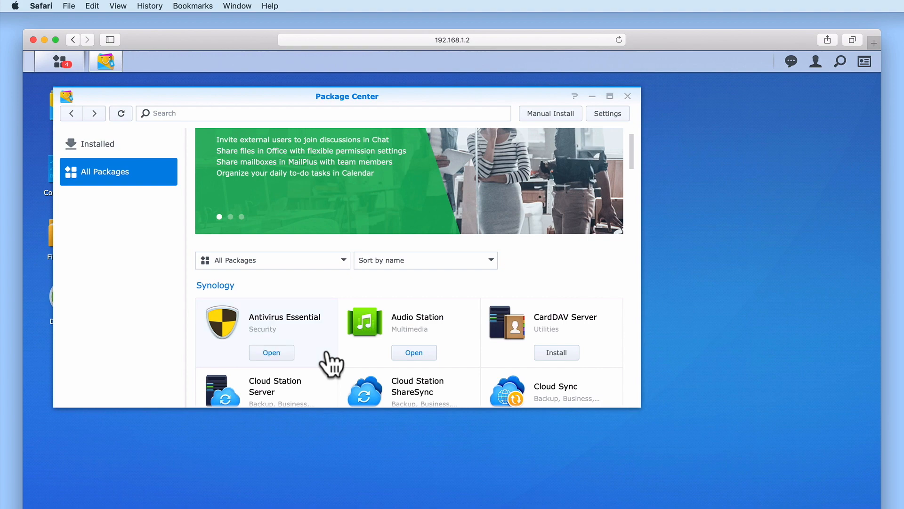
# Step: Install DNS Server from further down the package list
pyautogui.scroll(-3)
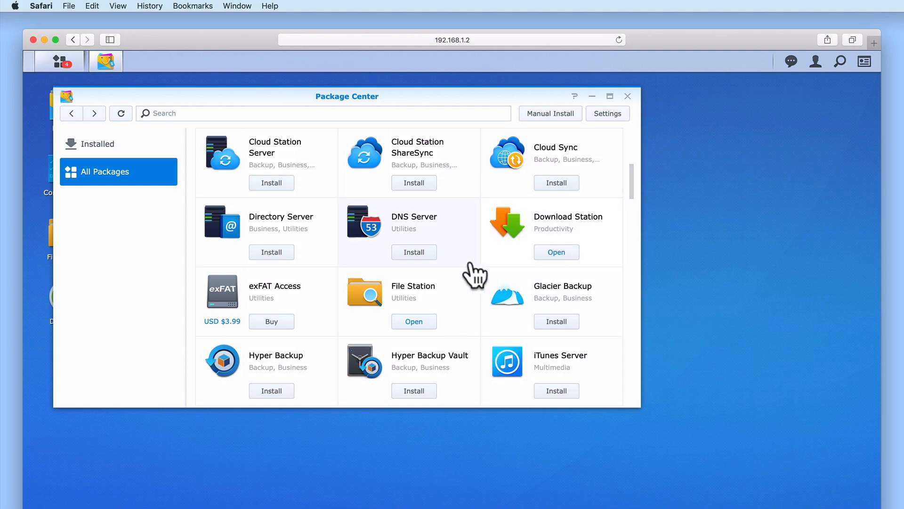
pyautogui.click(414, 252)
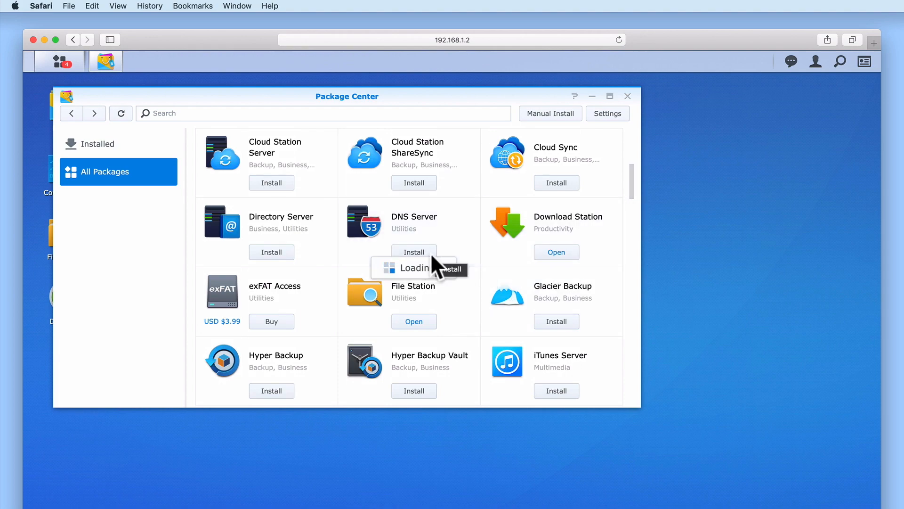
pyautogui.click(414, 252)
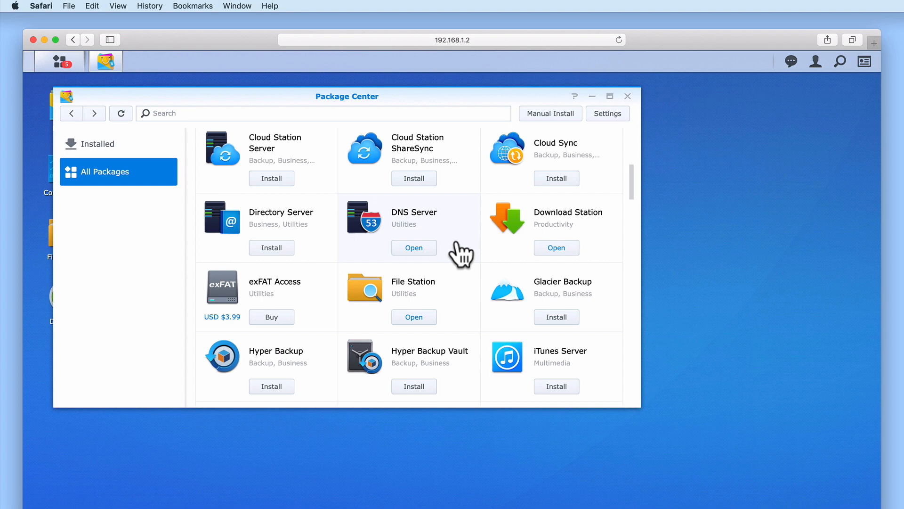
pyautogui.moveTo(485, 254)
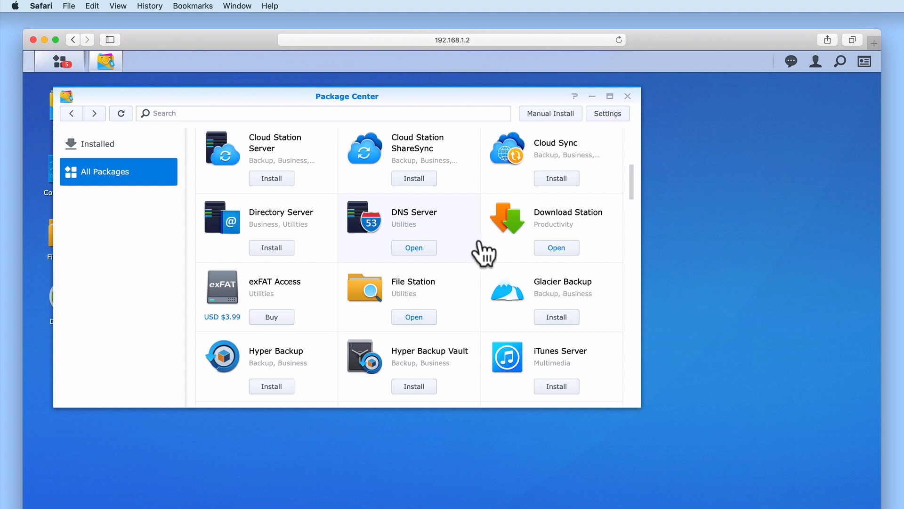
# Step: Bring up the Package Center General settings showing Default Volume as Volume 1
pyautogui.click(607, 114)
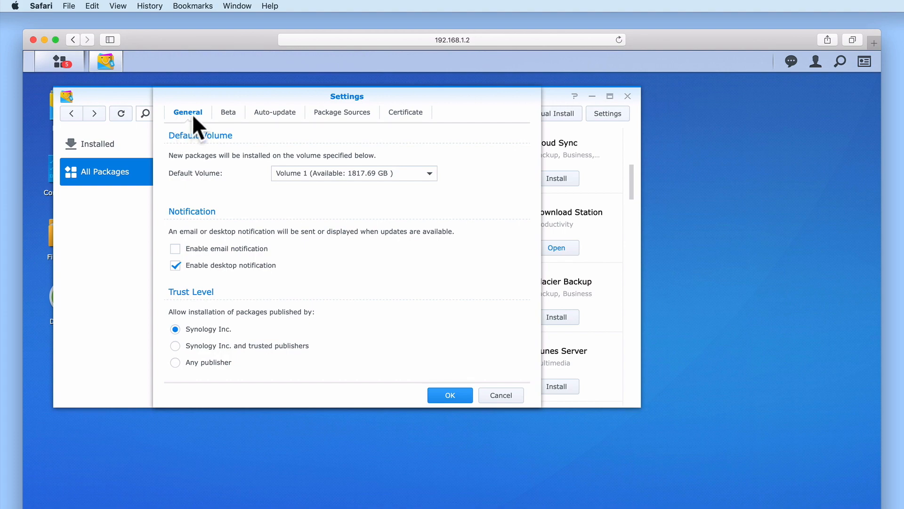
pyautogui.moveTo(195, 155)
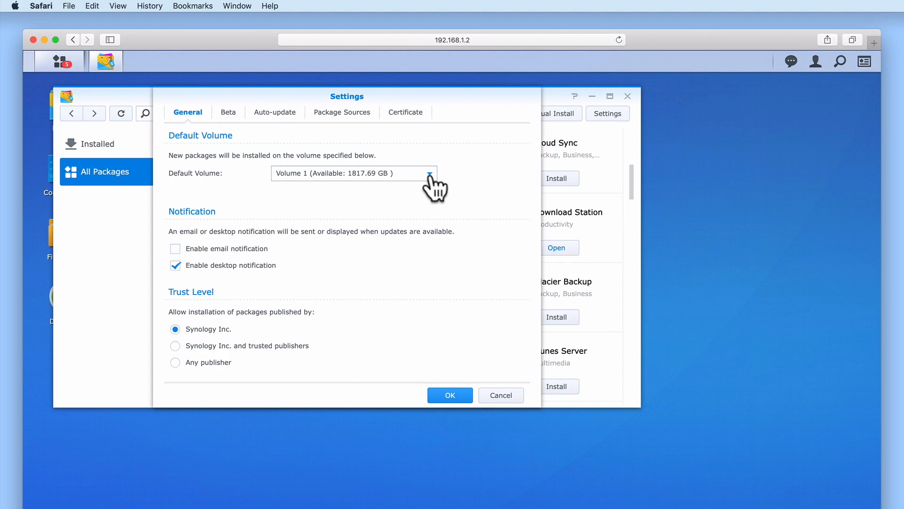
# Step: Set Default Volume to 'Always ask me' and save the settings
pyautogui.click(429, 173)
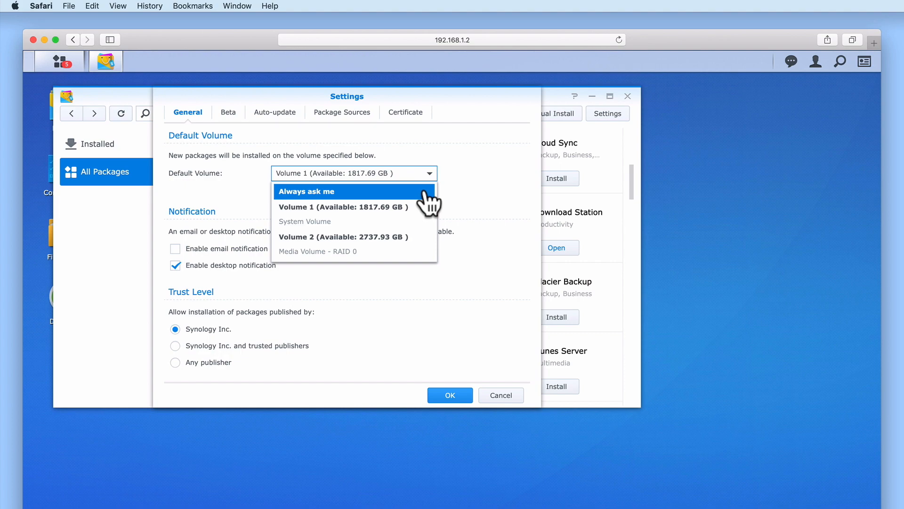
pyautogui.click(307, 191)
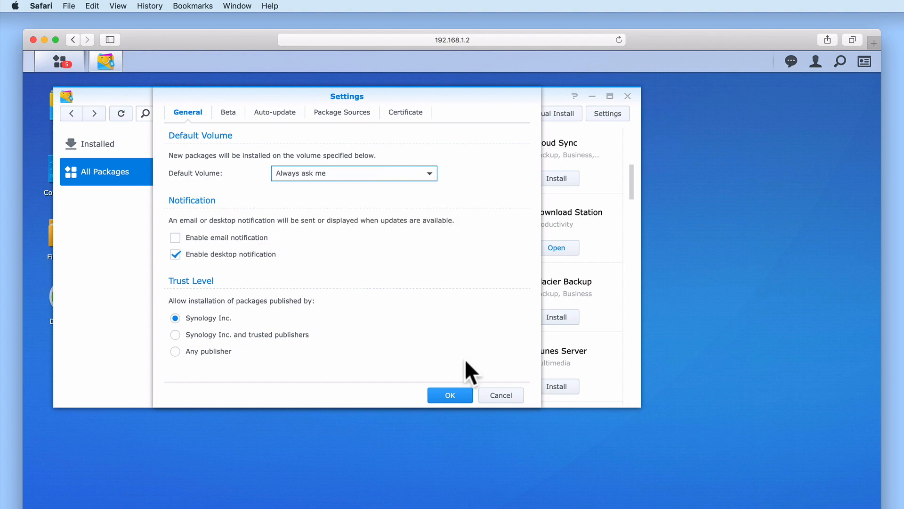
pyautogui.click(449, 395)
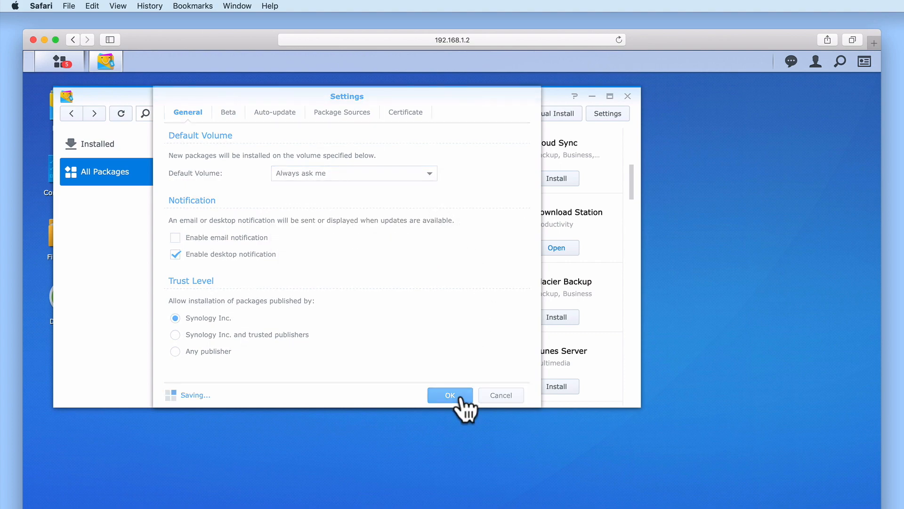
pyautogui.click(450, 396)
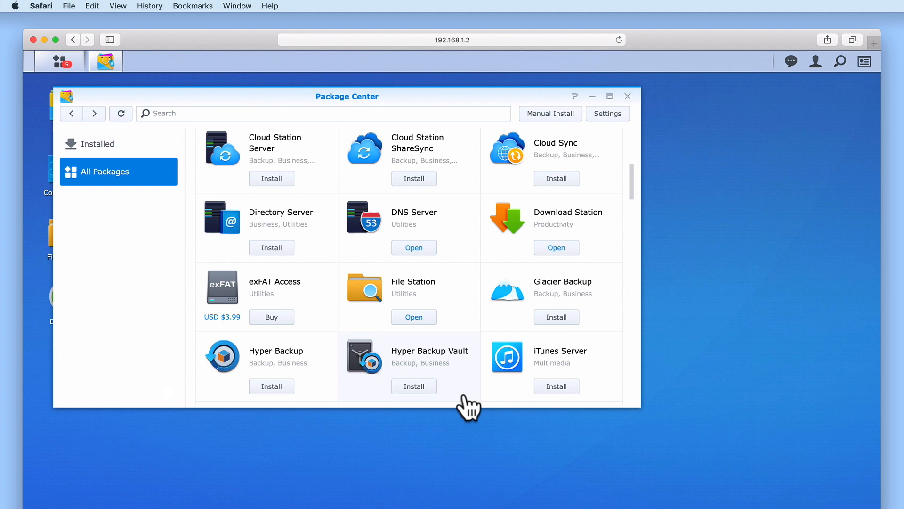
# Step: Begin installing iTunes Server so the destination-volume wizard appears
pyautogui.click(556, 387)
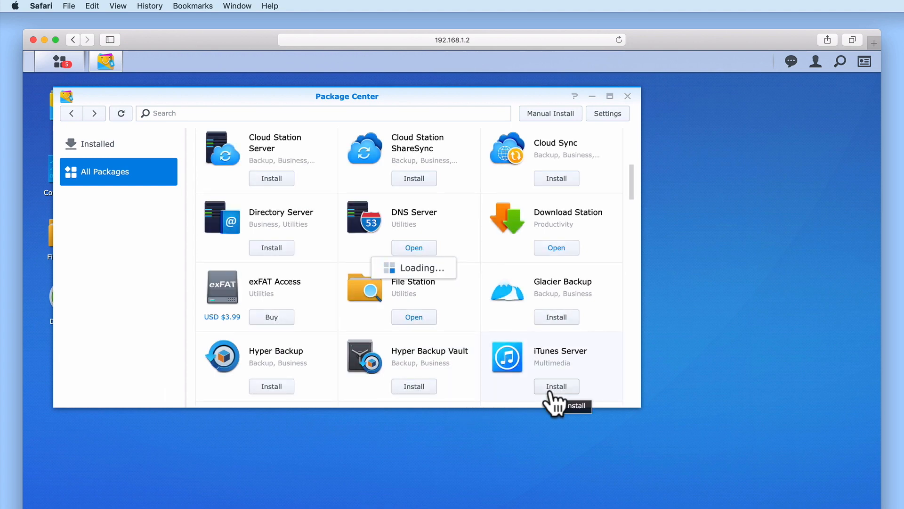
pyautogui.click(556, 386)
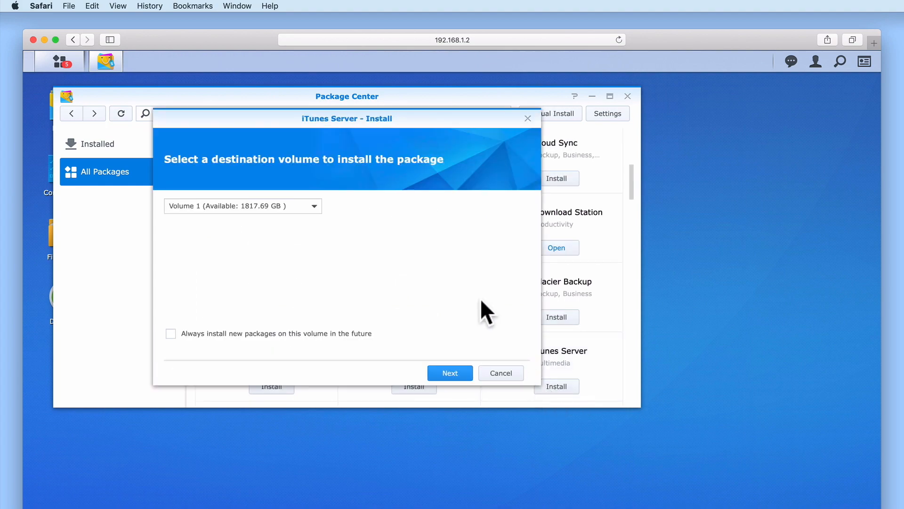